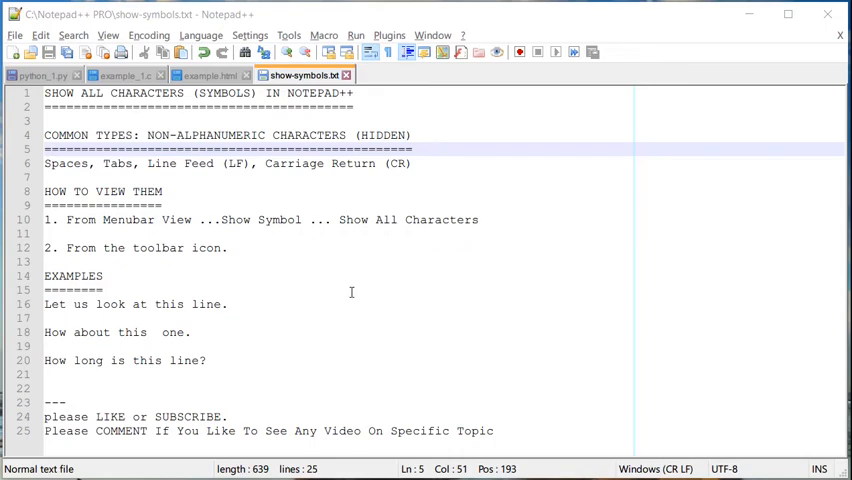
Turn on Show All Characters from the View > Show Symbol menu.
click(352, 304)
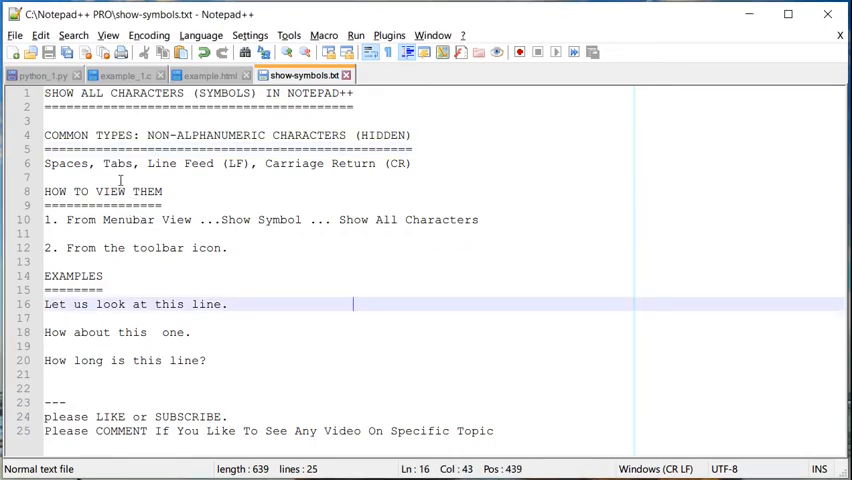
click(108, 35)
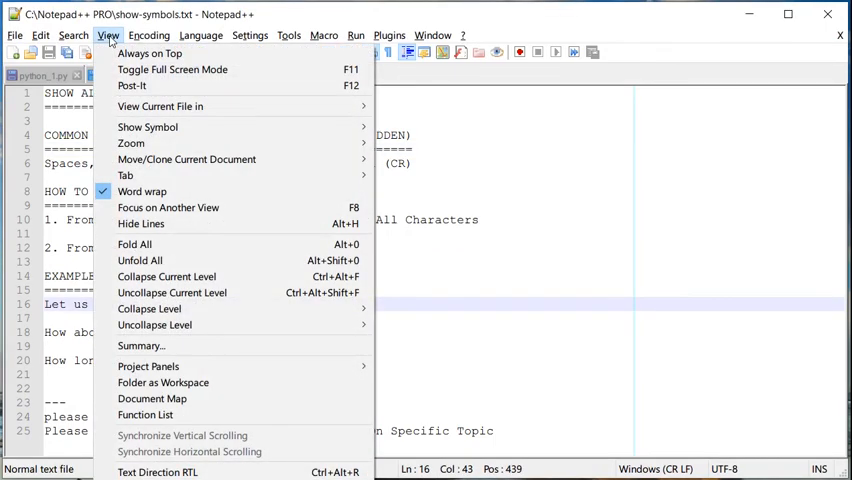
click(147, 127)
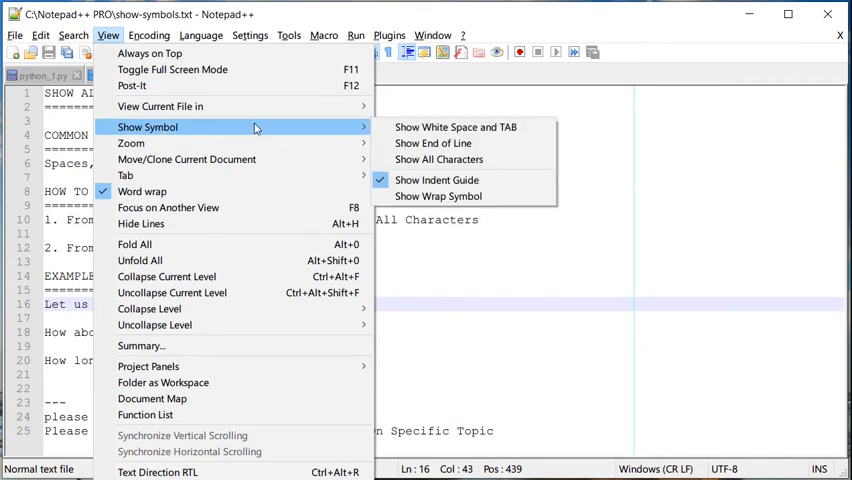
mouse_move(455, 127)
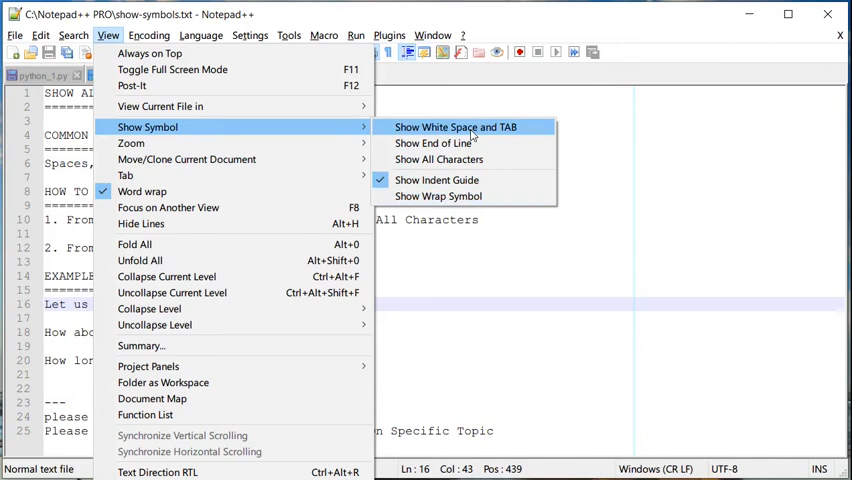
mouse_move(438, 159)
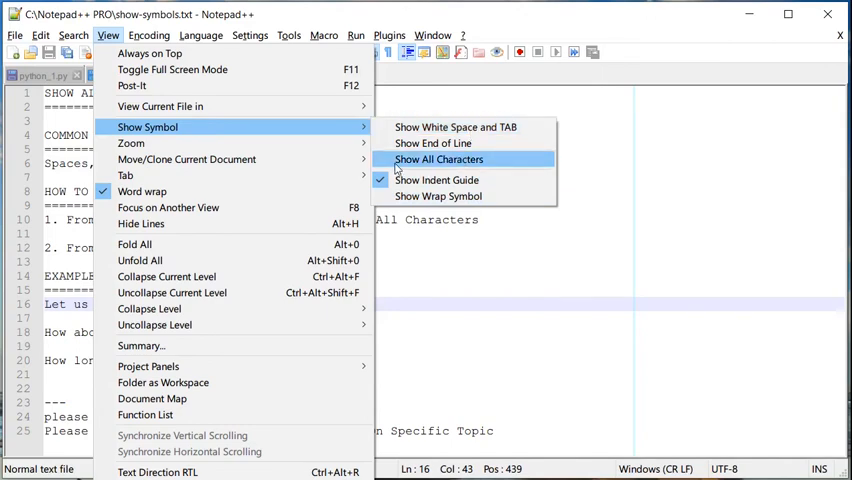
click(438, 159)
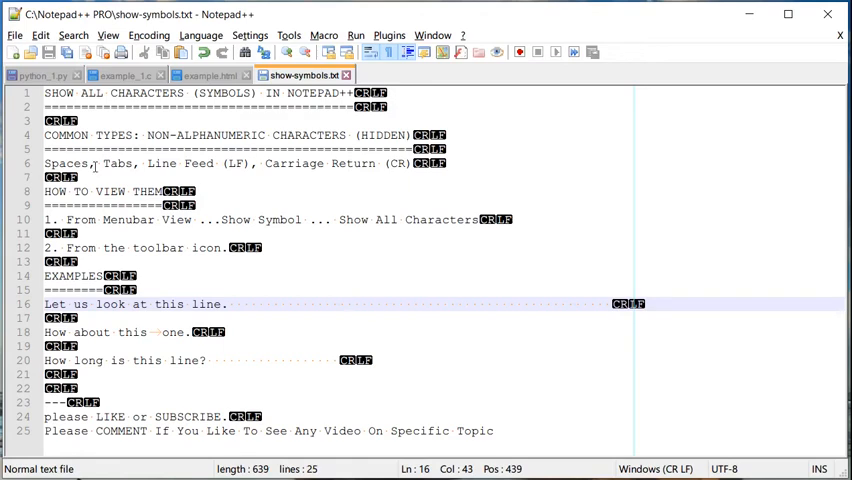
Inspect the space after 'Spaces,' and the tab in 'this one', then place the cursor on a blank line.
click(96, 163)
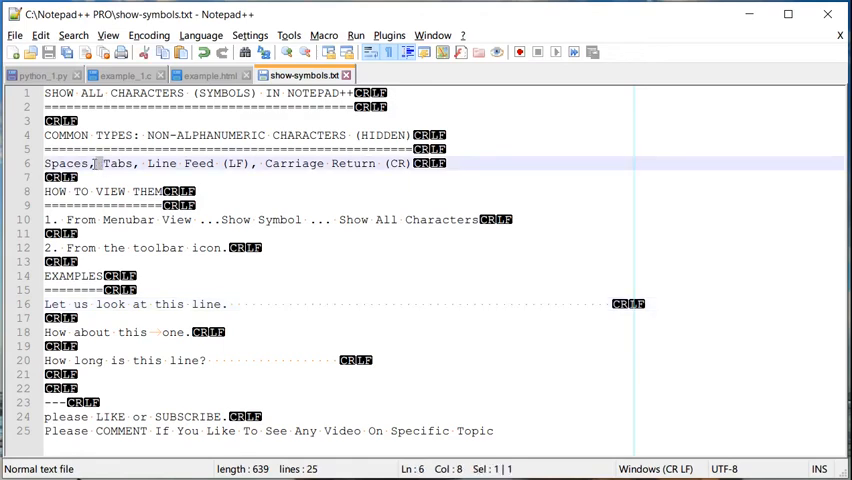
mouse_move(127, 176)
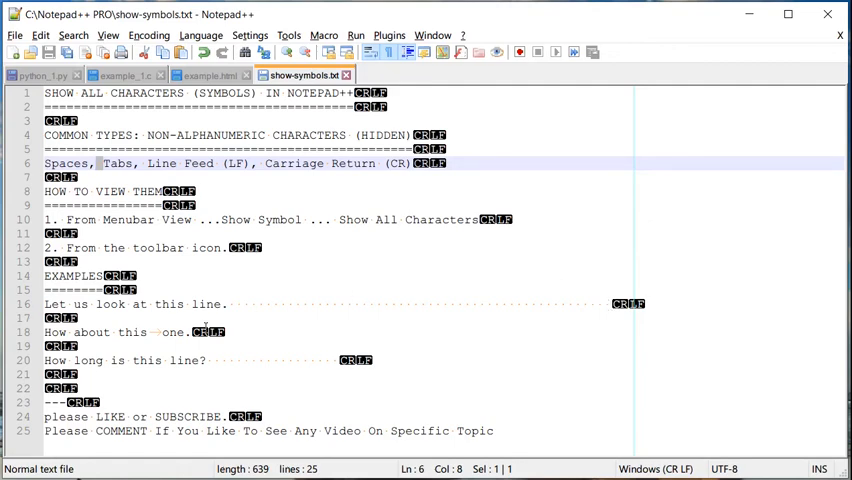
click(153, 332)
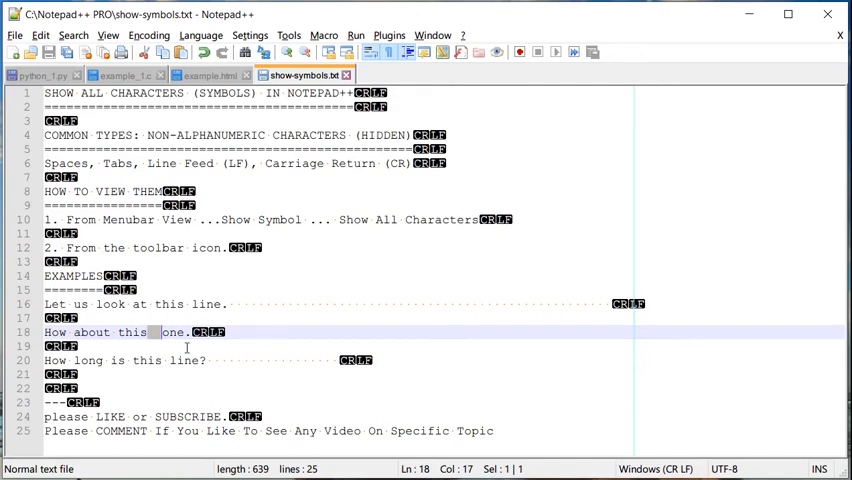
mouse_move(279, 326)
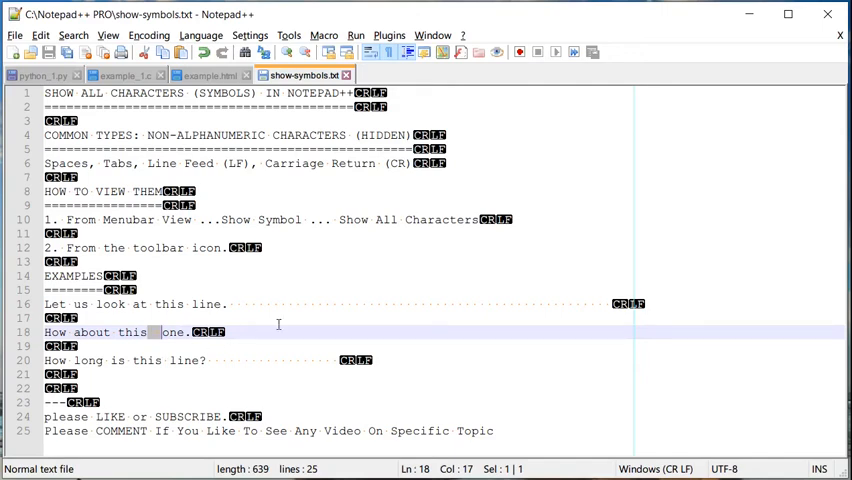
click(50, 318)
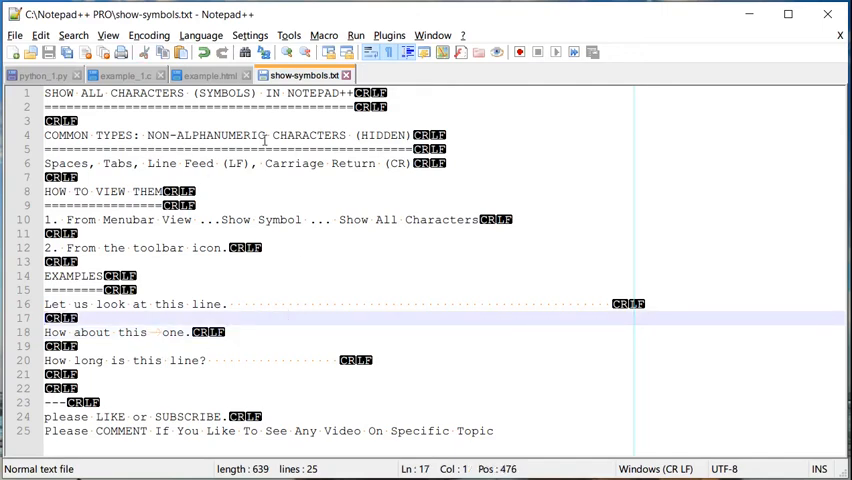
mouse_move(449, 274)
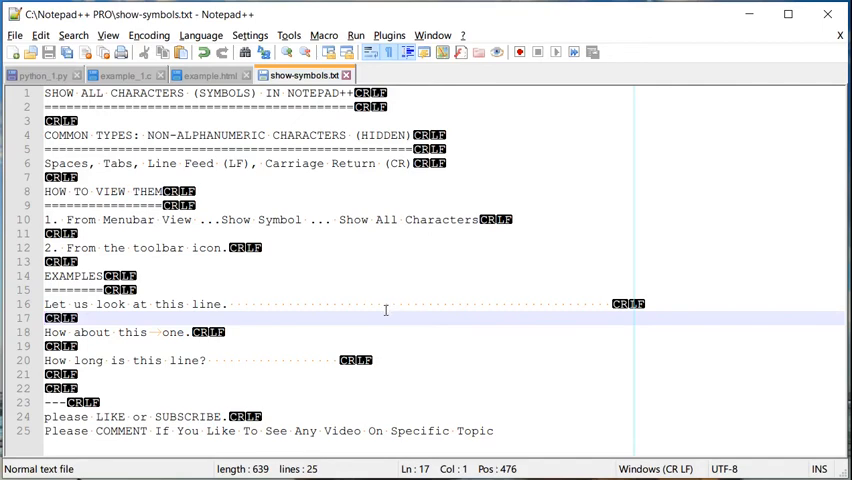
mouse_move(580, 219)
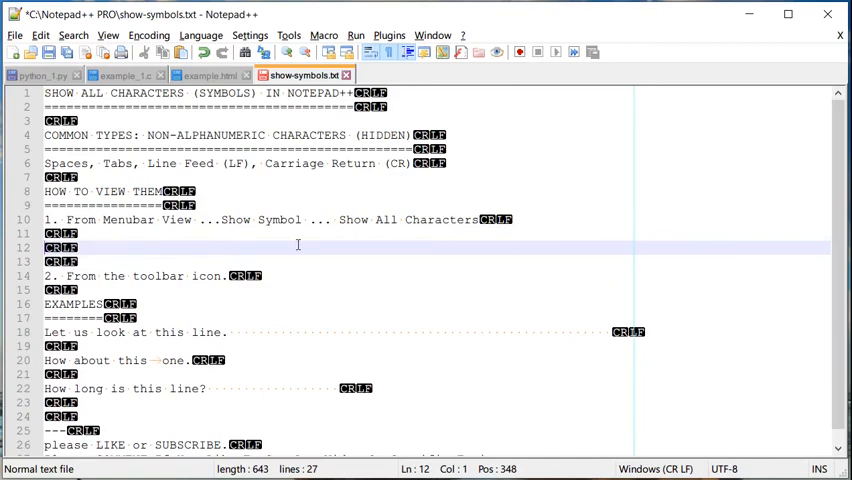
mouse_move(168, 238)
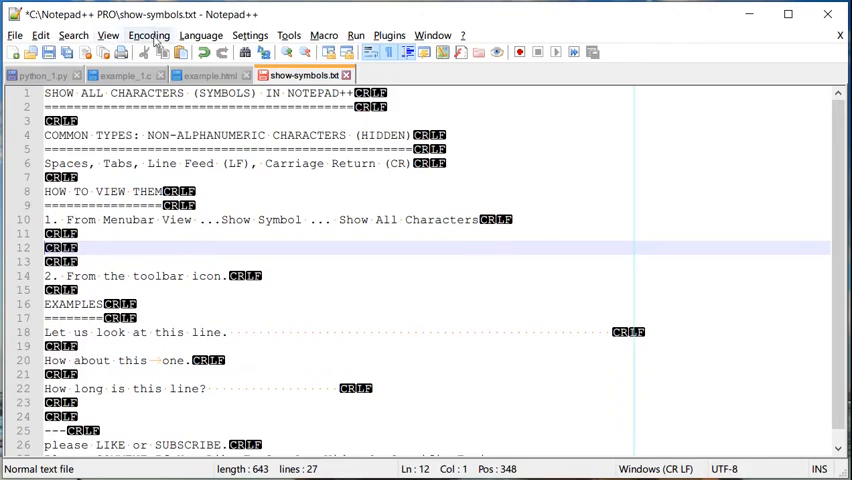
mouse_move(559, 307)
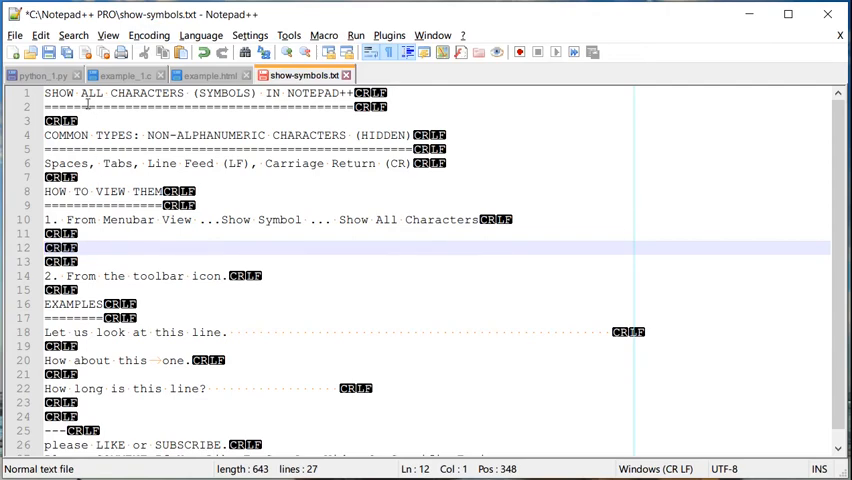
mouse_move(342, 200)
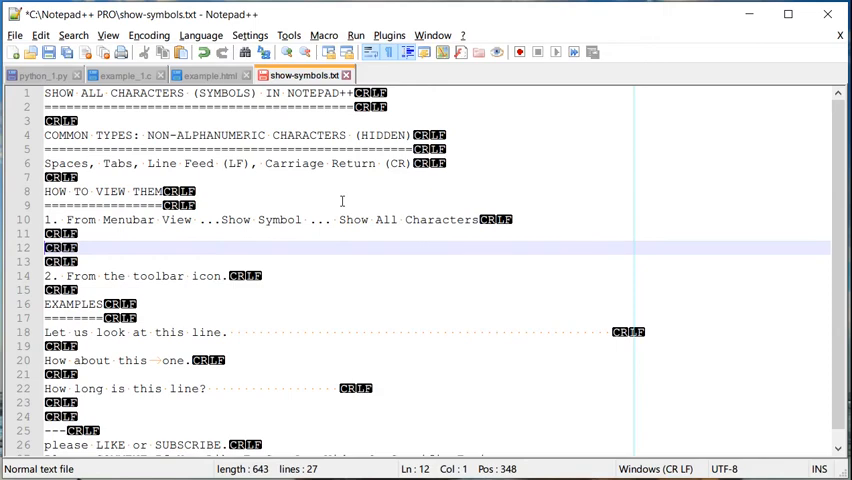
mouse_move(453, 221)
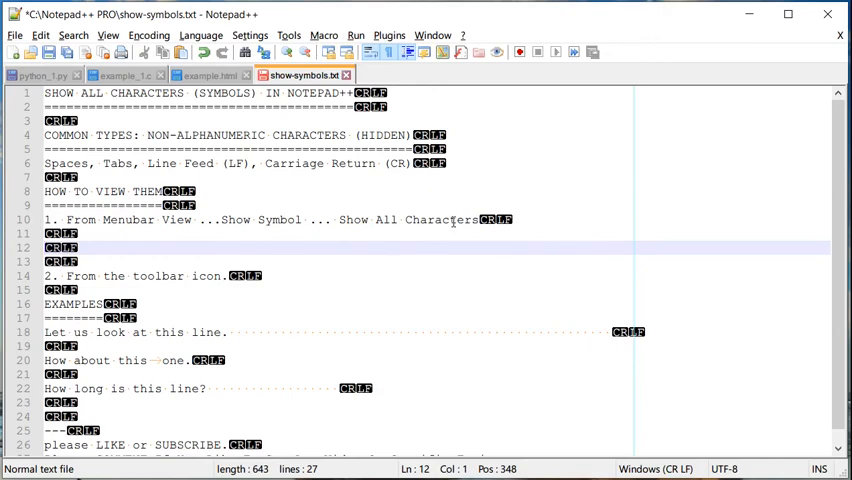
mouse_move(553, 167)
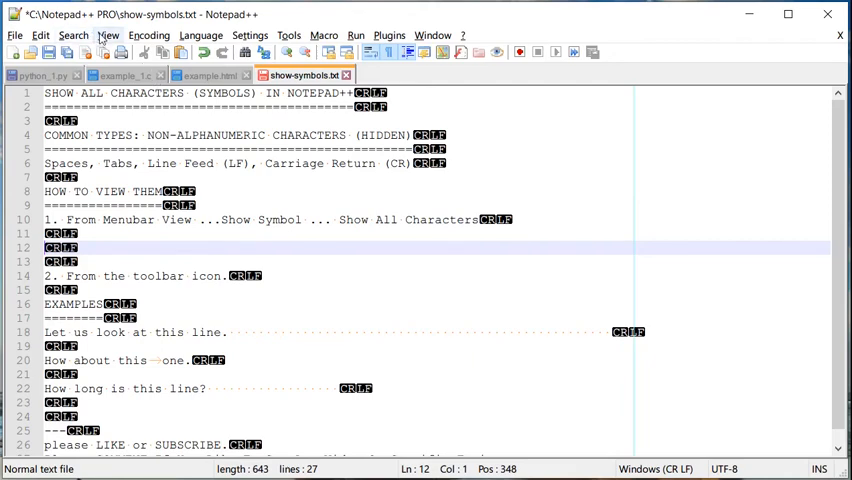
Switch Show All Characters off again through the View menu.
click(108, 35)
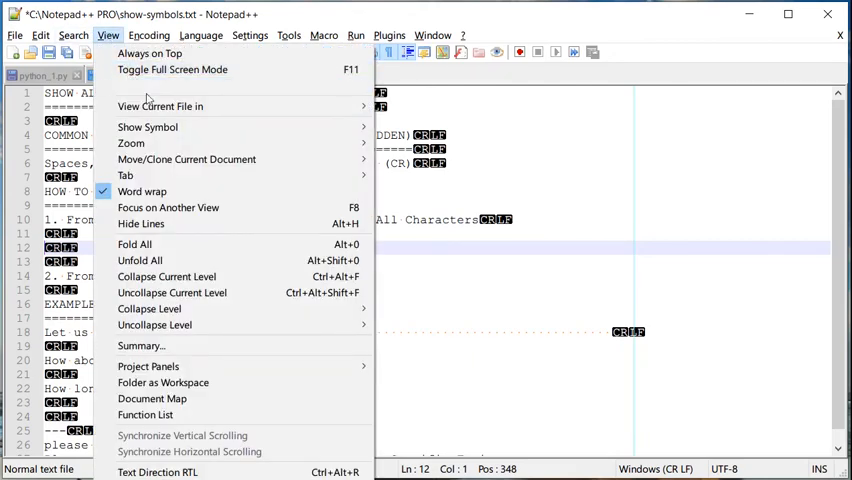
mouse_move(147, 126)
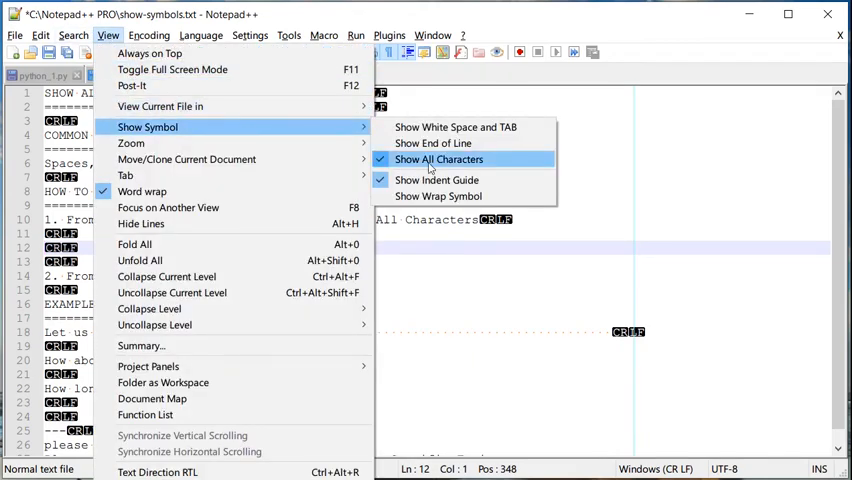
click(438, 159)
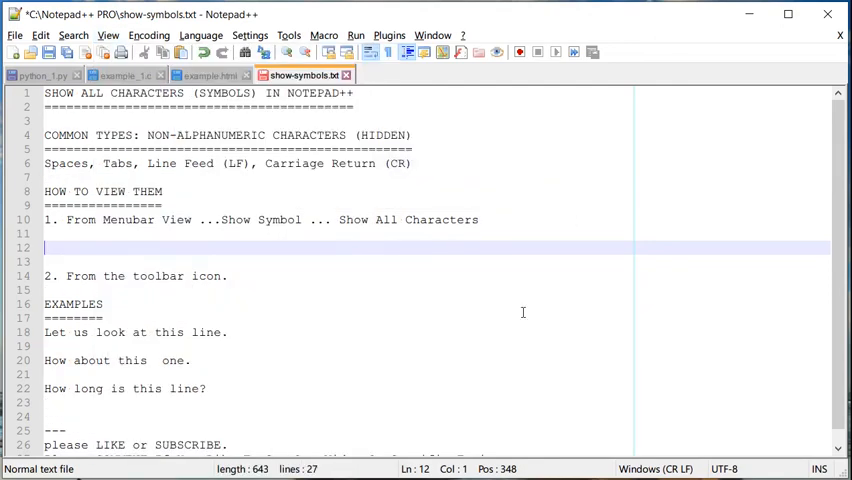
mouse_move(505, 163)
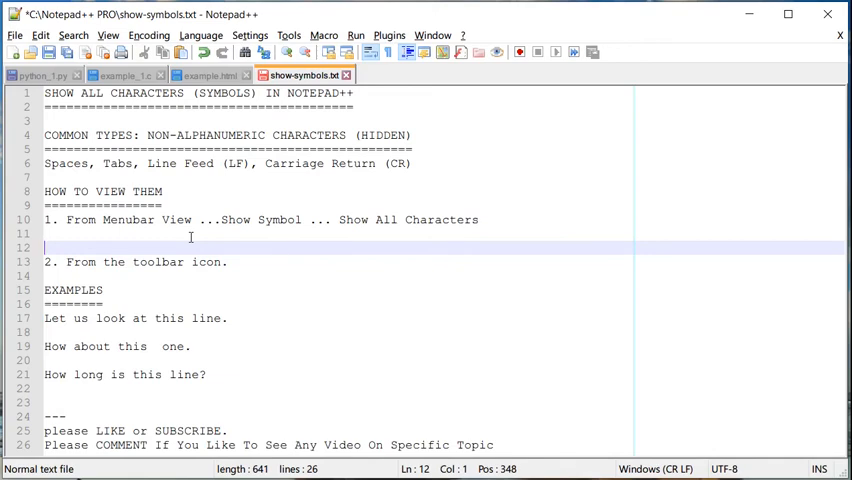
mouse_move(259, 268)
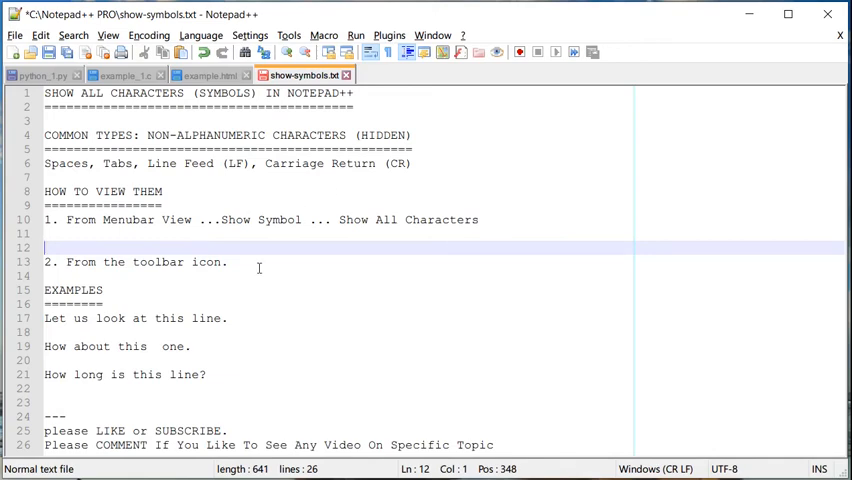
mouse_move(243, 267)
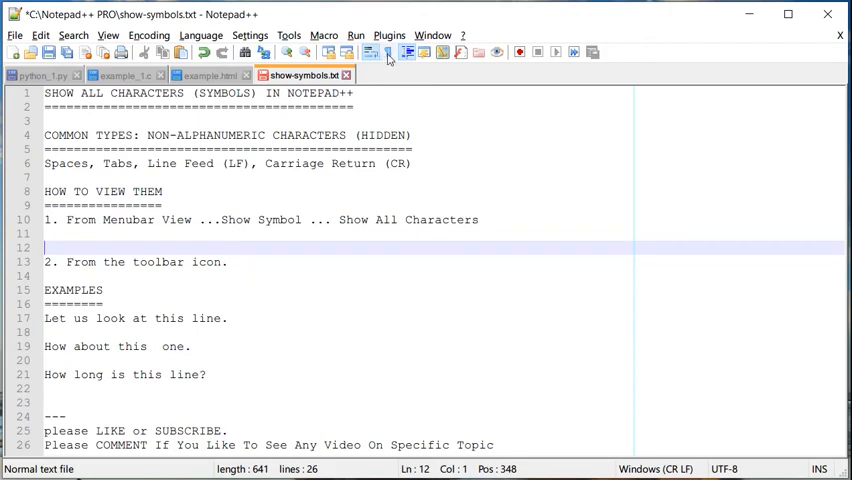
mouse_move(388, 52)
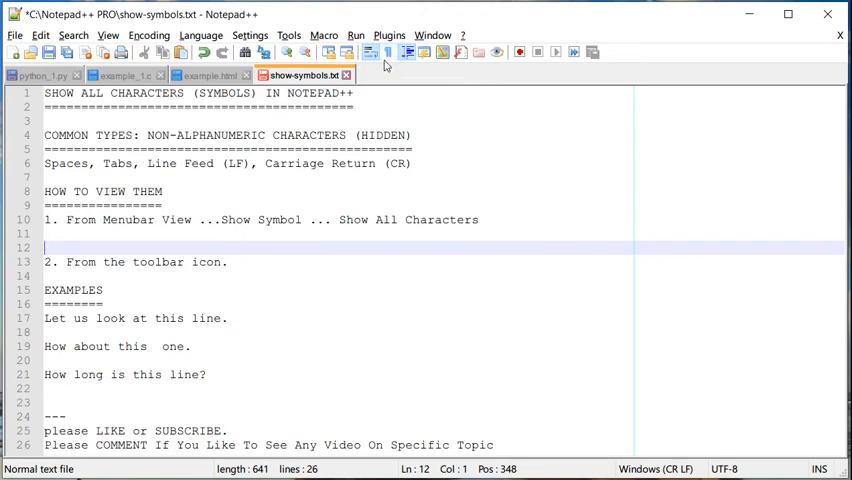
mouse_move(388, 53)
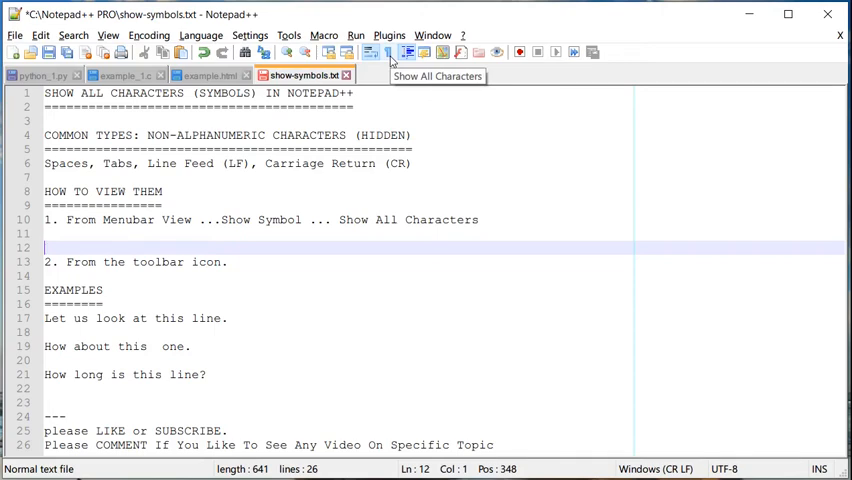
Toggle Show All Characters on and off from the toolbar, then delete the empty line above step 2.
click(388, 52)
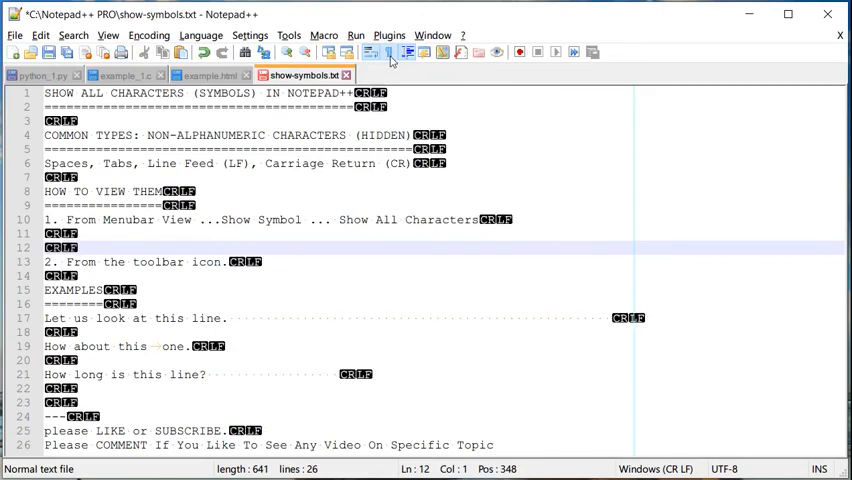
mouse_move(338, 127)
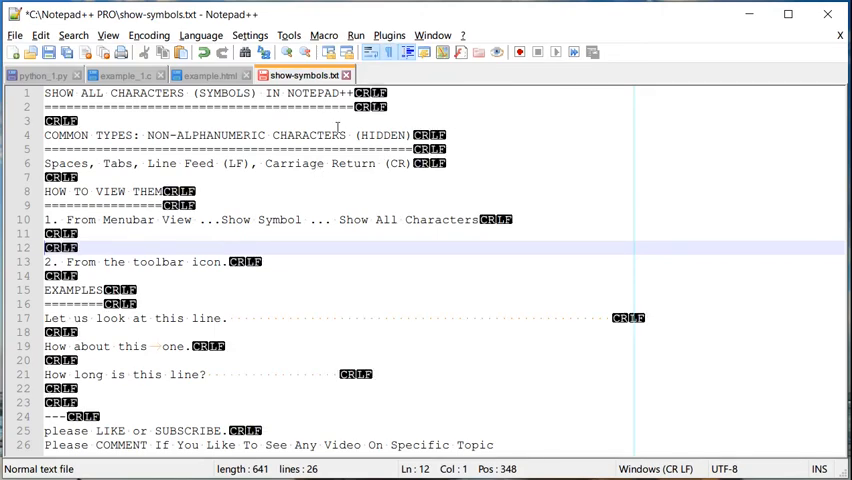
click(389, 52)
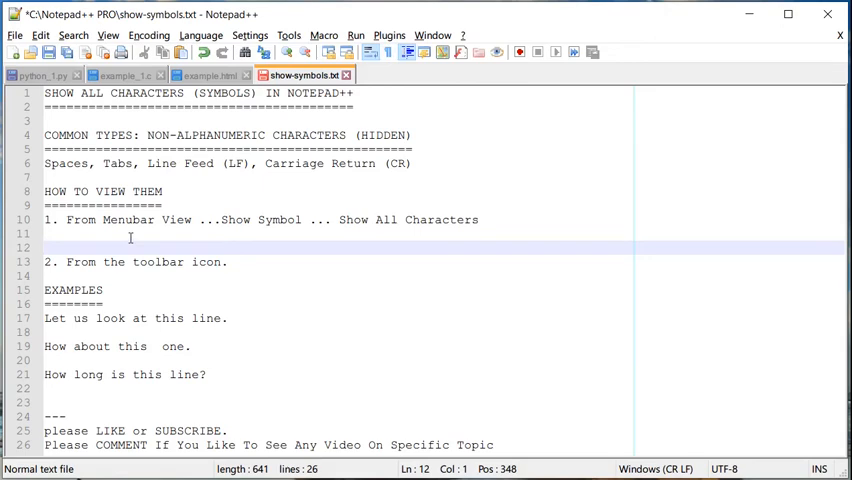
key(Delete)
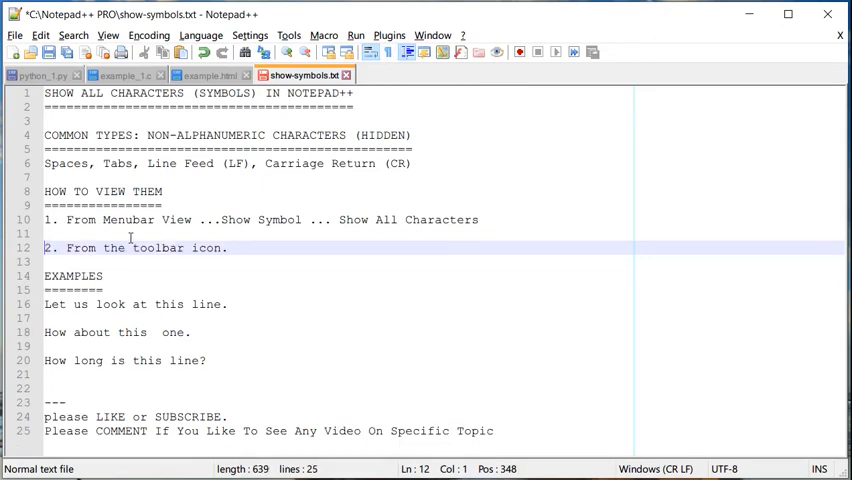
mouse_move(386, 62)
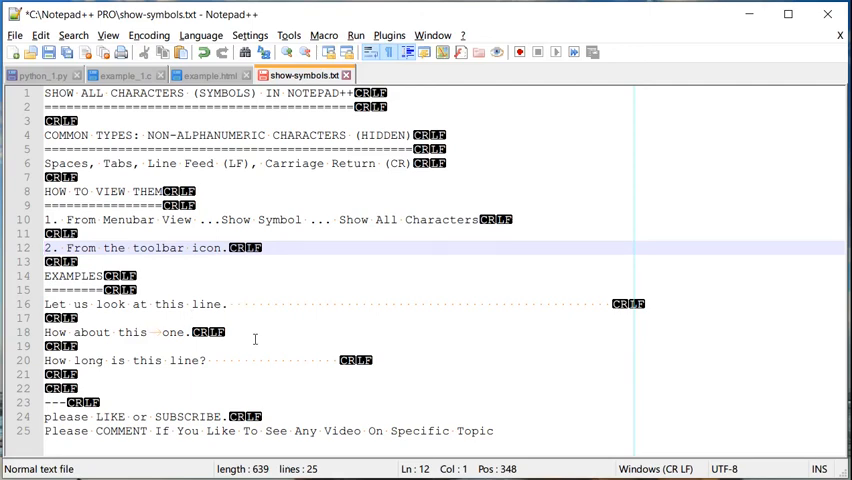
mouse_move(285, 310)
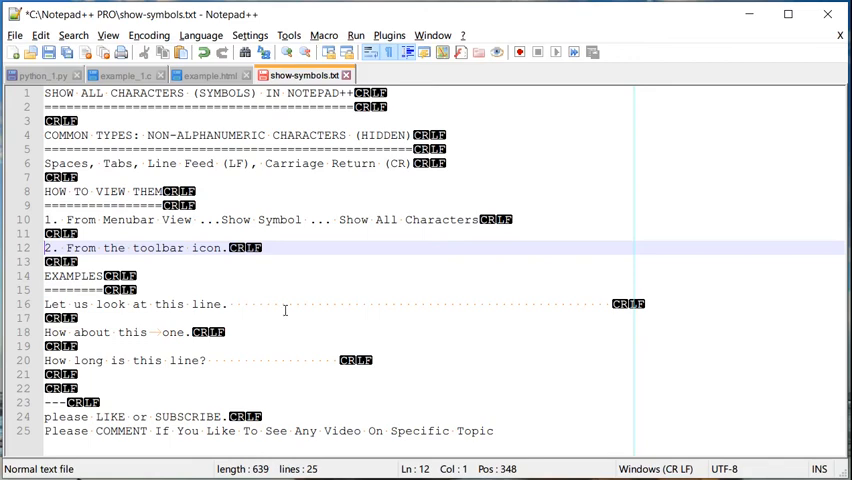
mouse_move(390, 52)
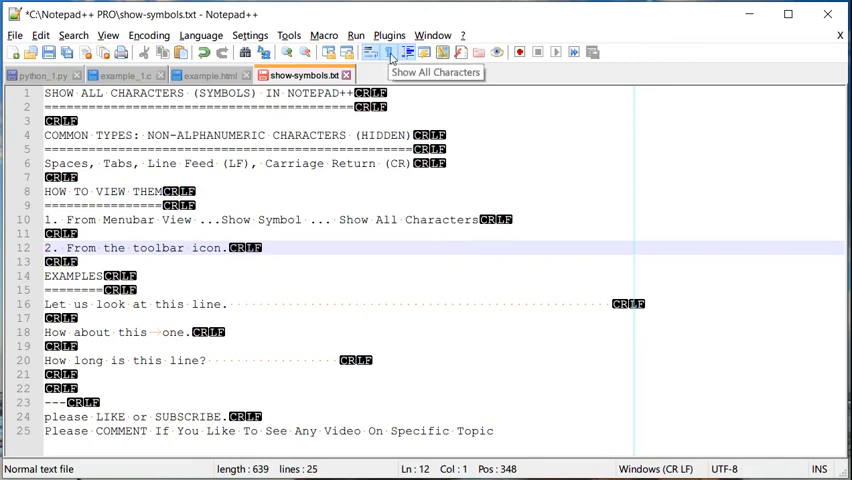
Toggle the Show All Characters toolbar button off, on and off again.
click(391, 52)
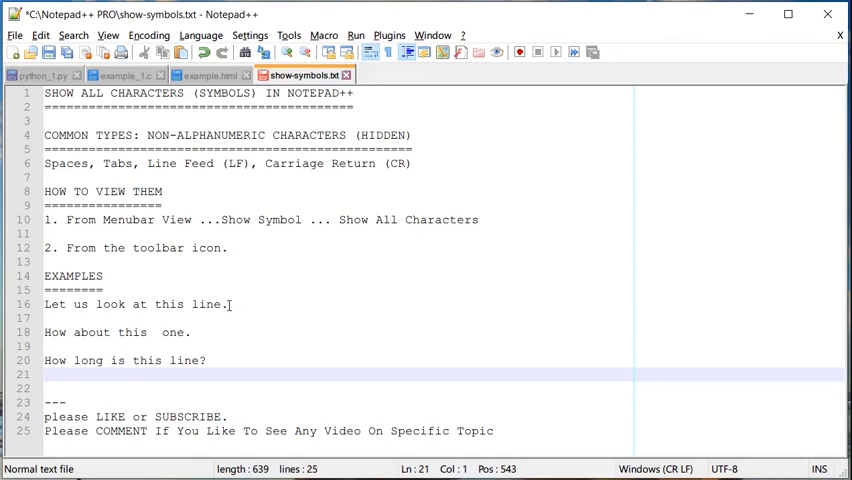
click(385, 52)
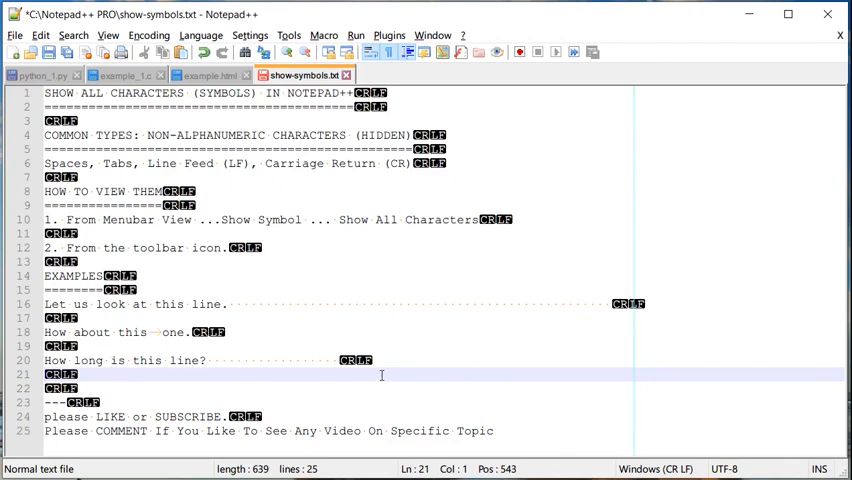
click(391, 52)
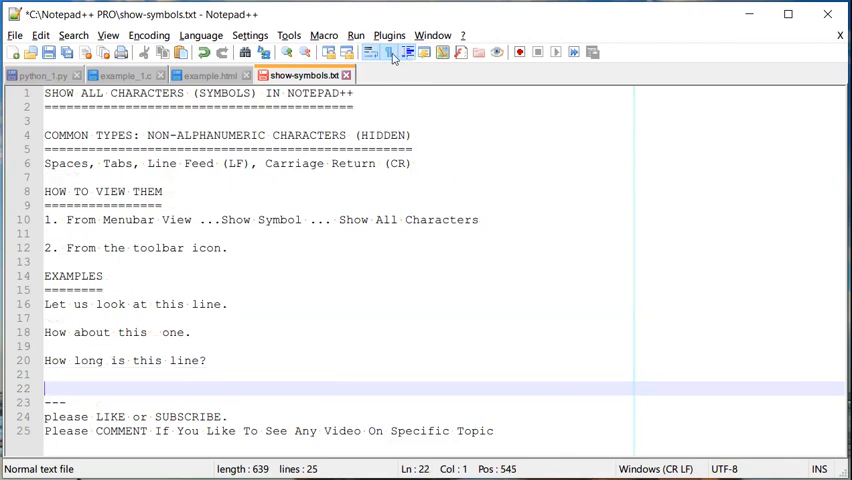
click(390, 52)
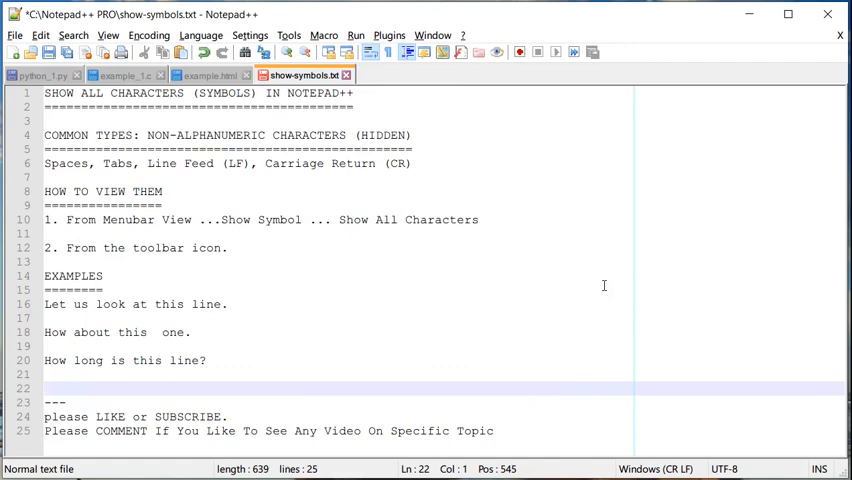
mouse_move(465, 106)
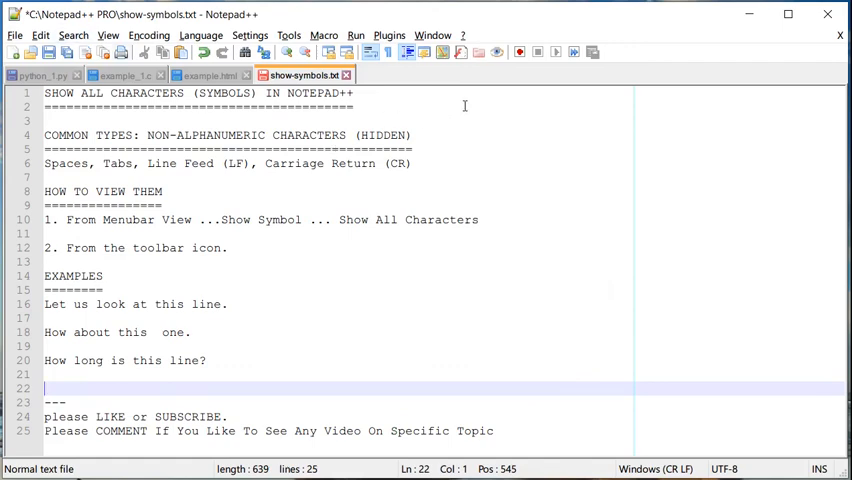
mouse_move(389, 52)
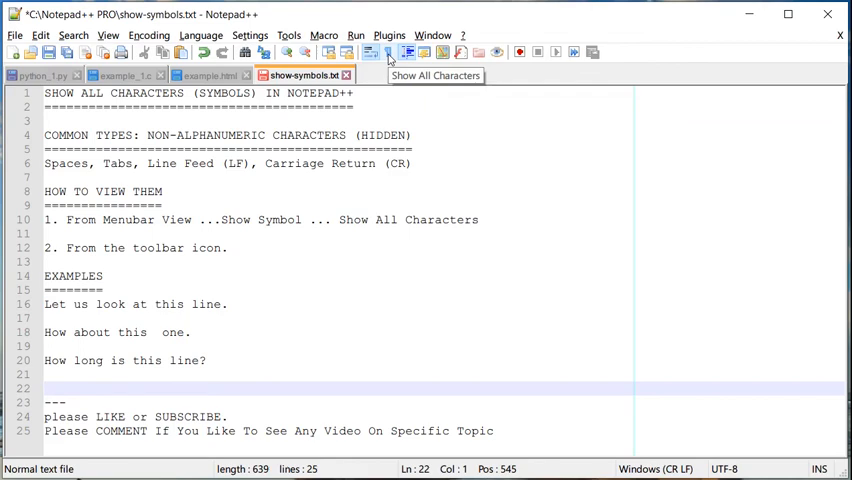
mouse_move(539, 258)
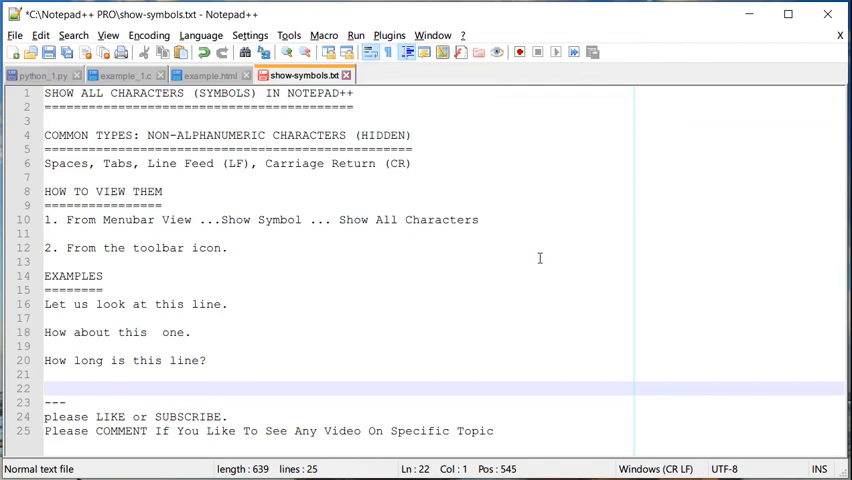